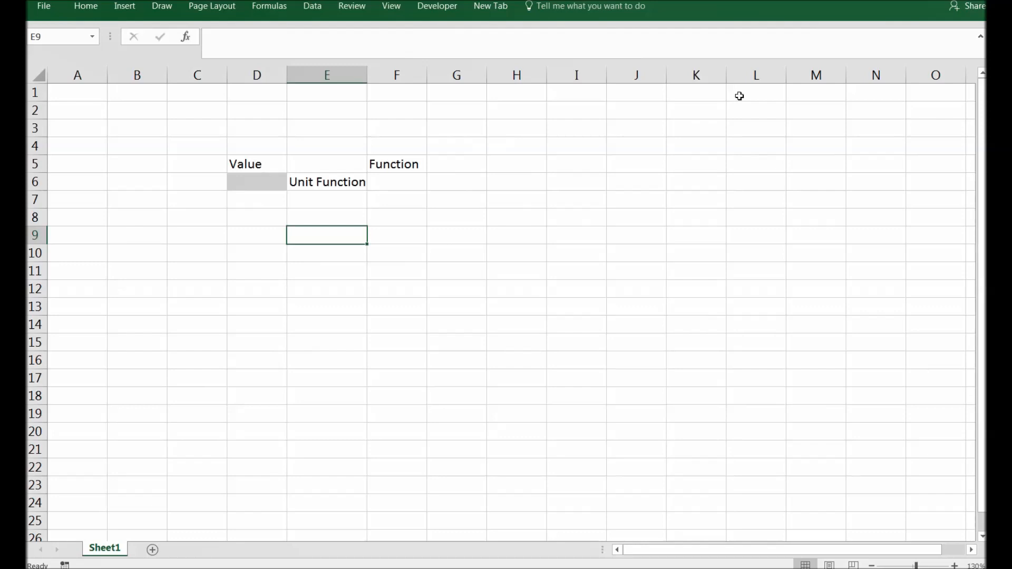
Put 40 in D6, Kilometers in E6 and Miles in G6 as the conversion row.
left_click(396, 181)
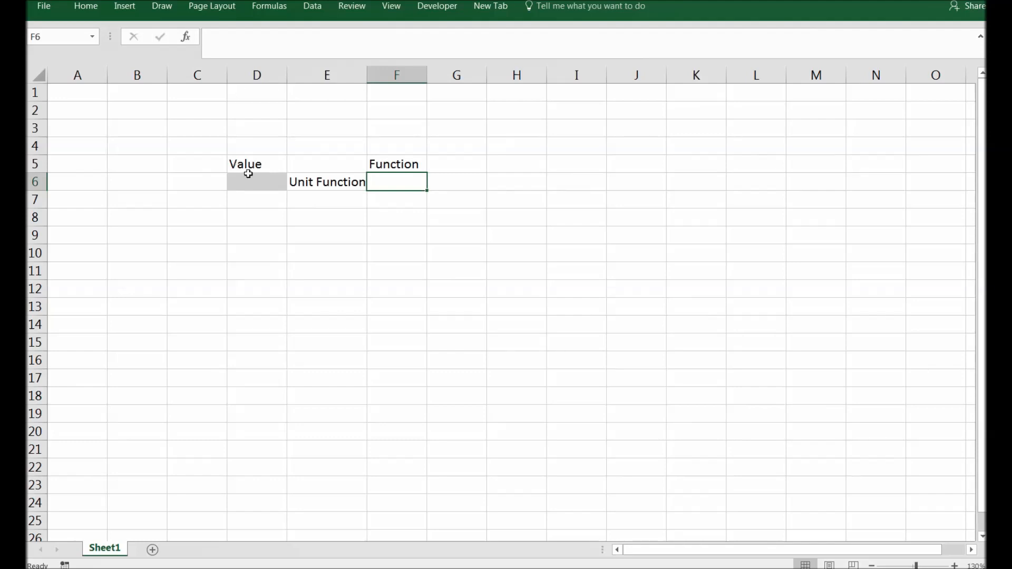
left_click(256, 182)
type("40")
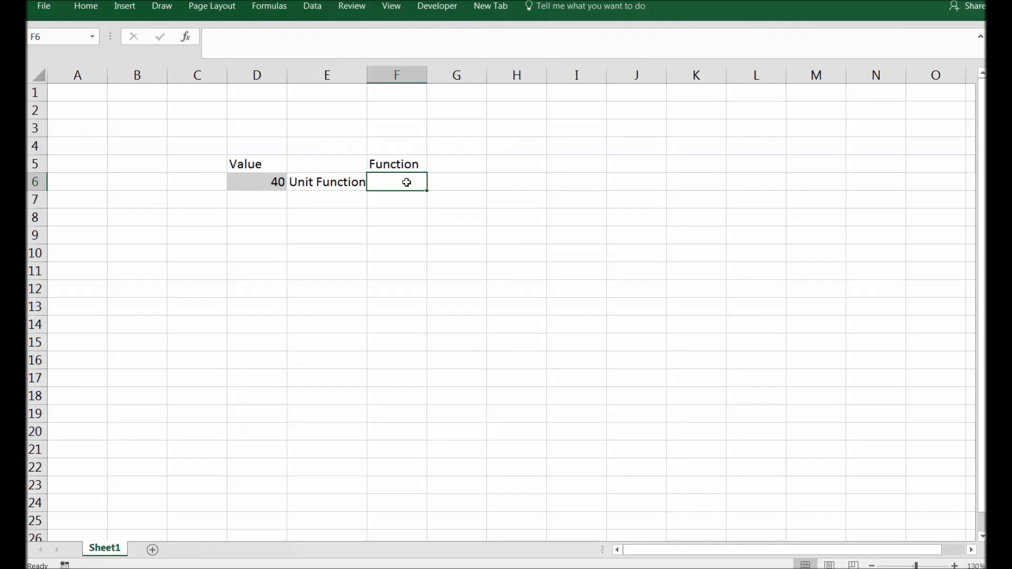
left_click(327, 181)
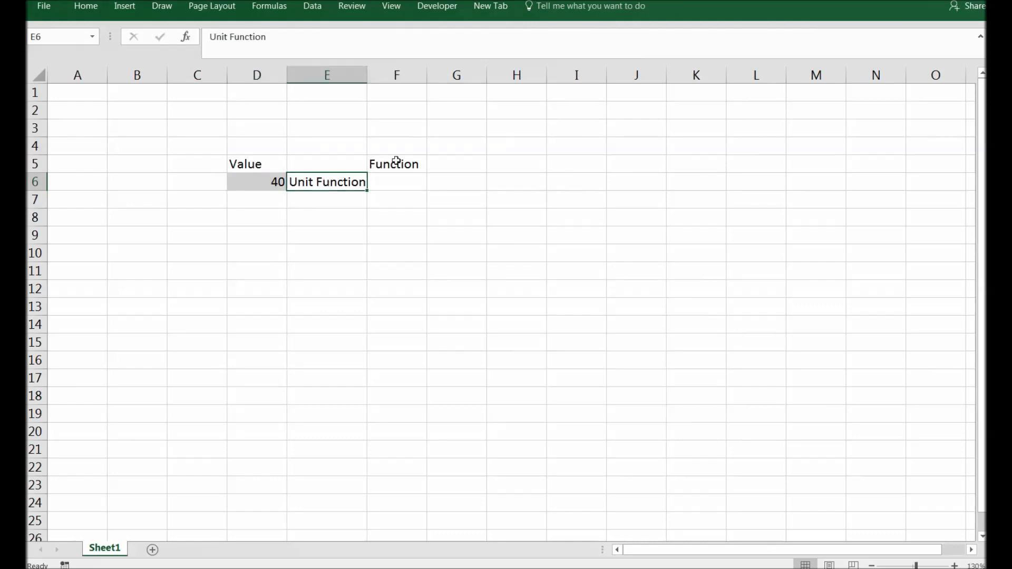
type("Kilometers")
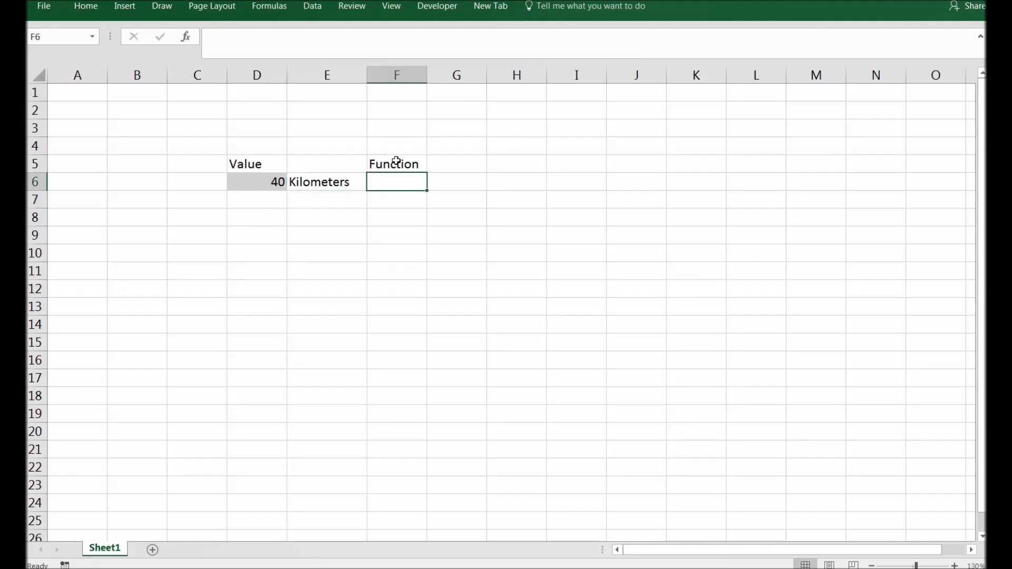
type("Miles")
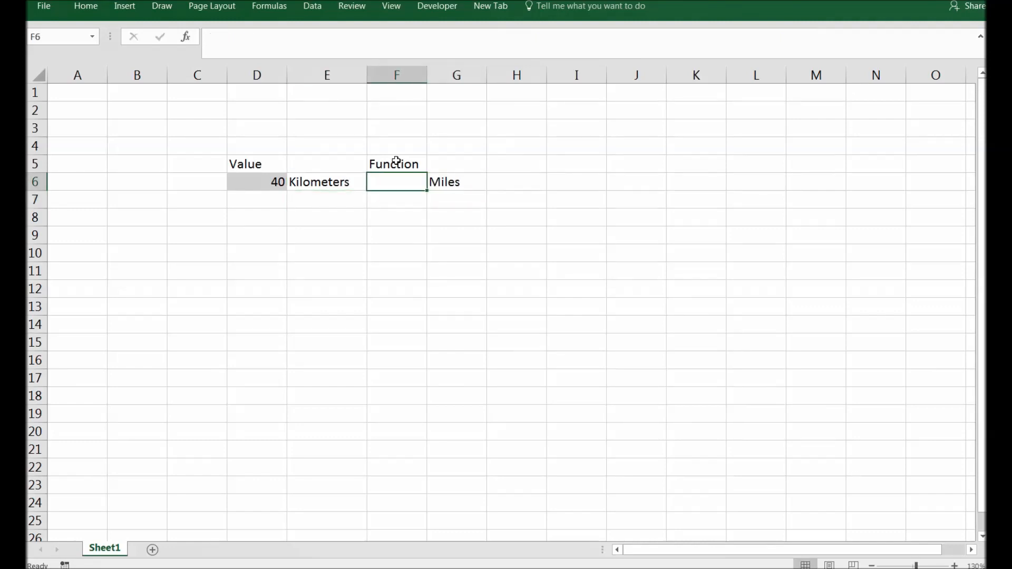
Begin F6 as =CONVERT( with D6 as the number argument.
type("=")
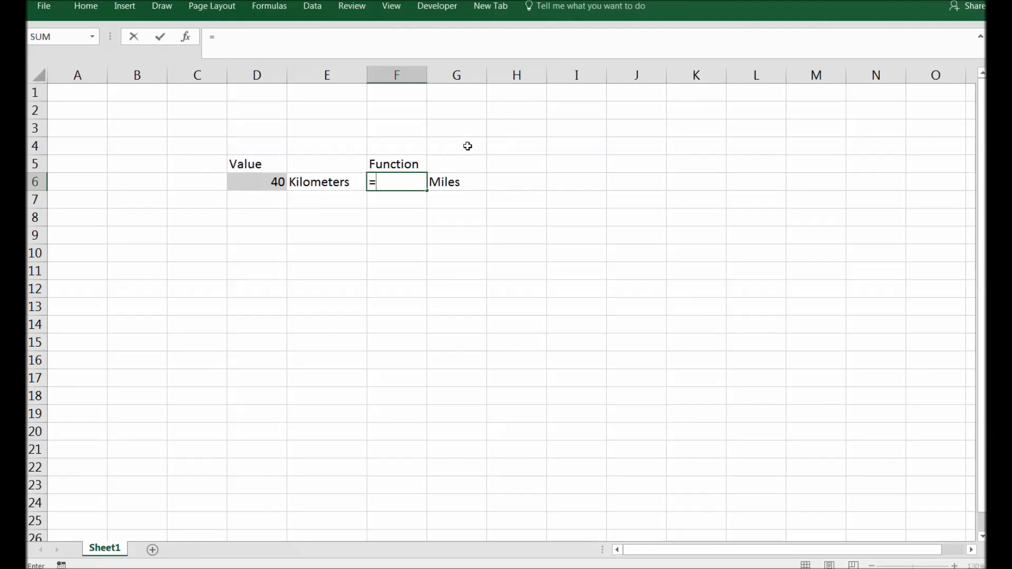
type("Con")
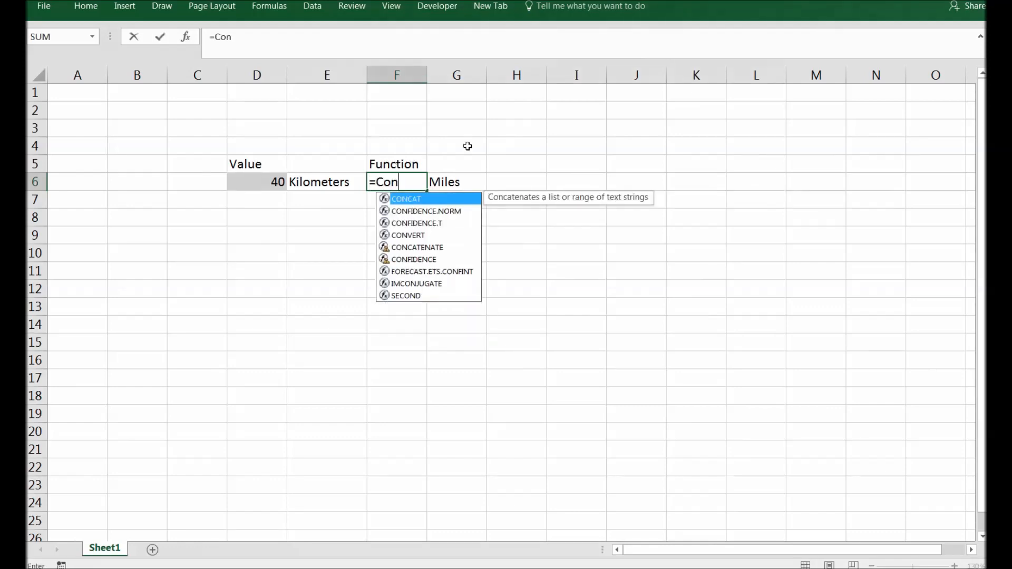
type("vert")
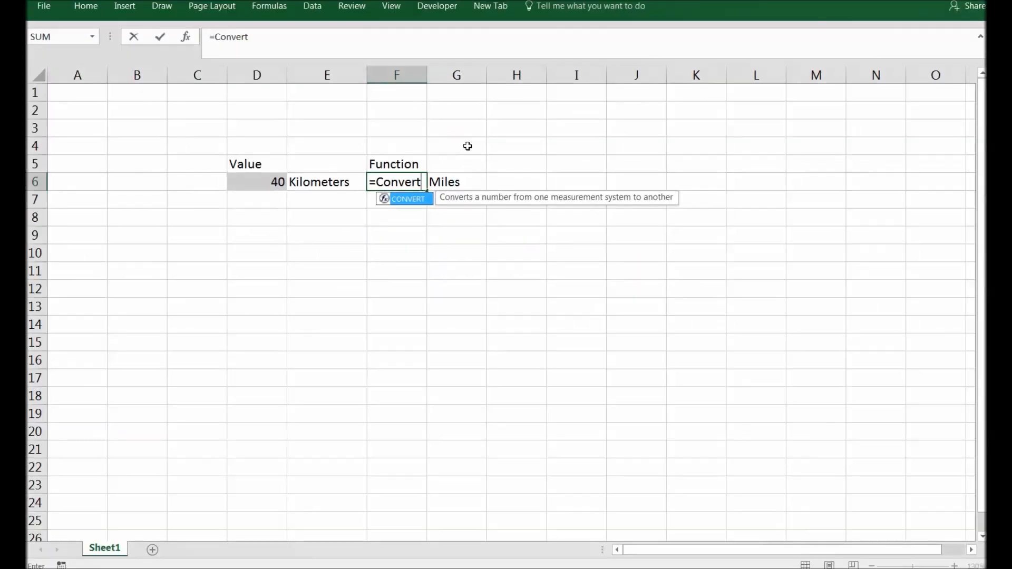
type("(")
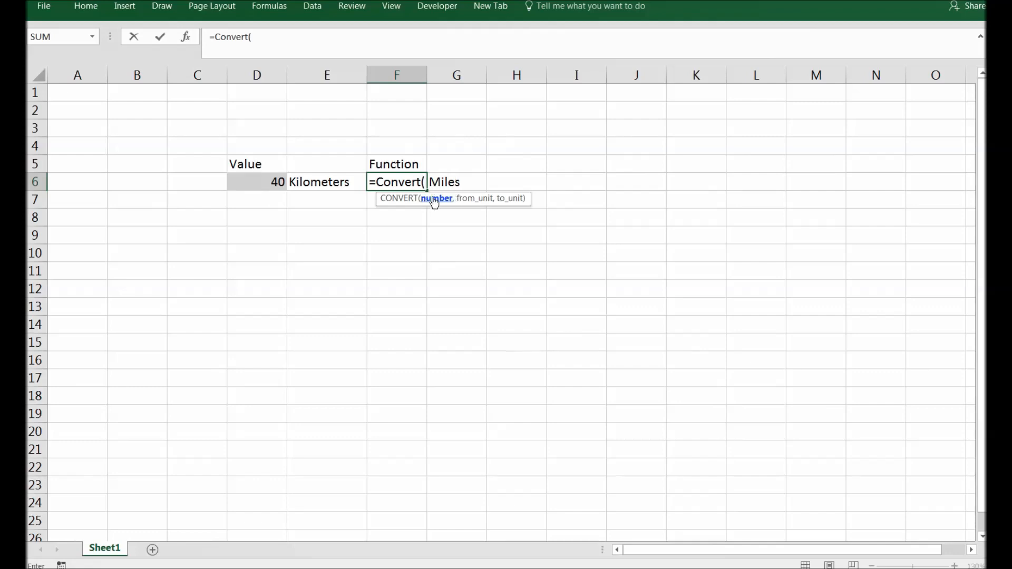
mouse_move(430, 203)
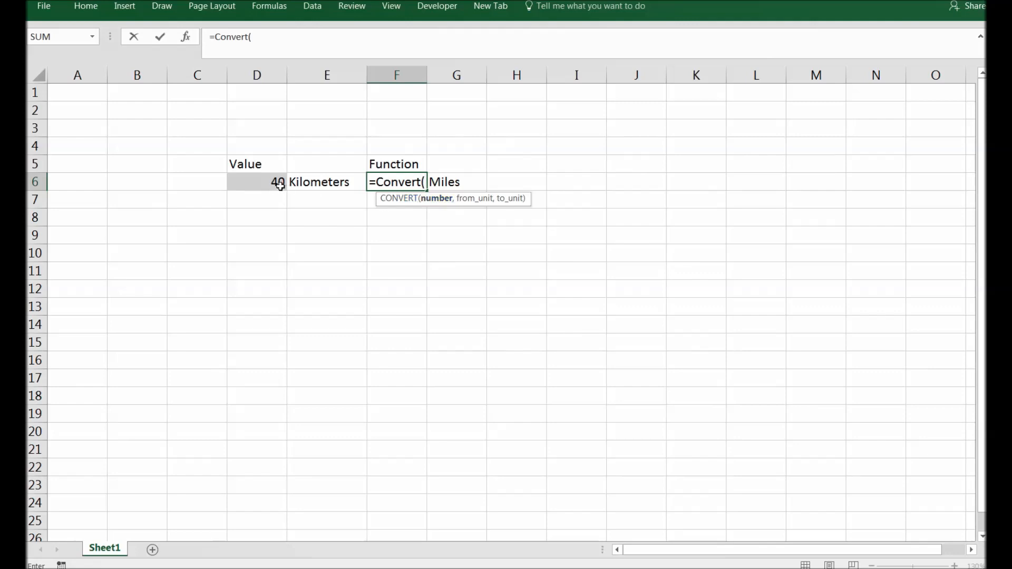
left_click(256, 181)
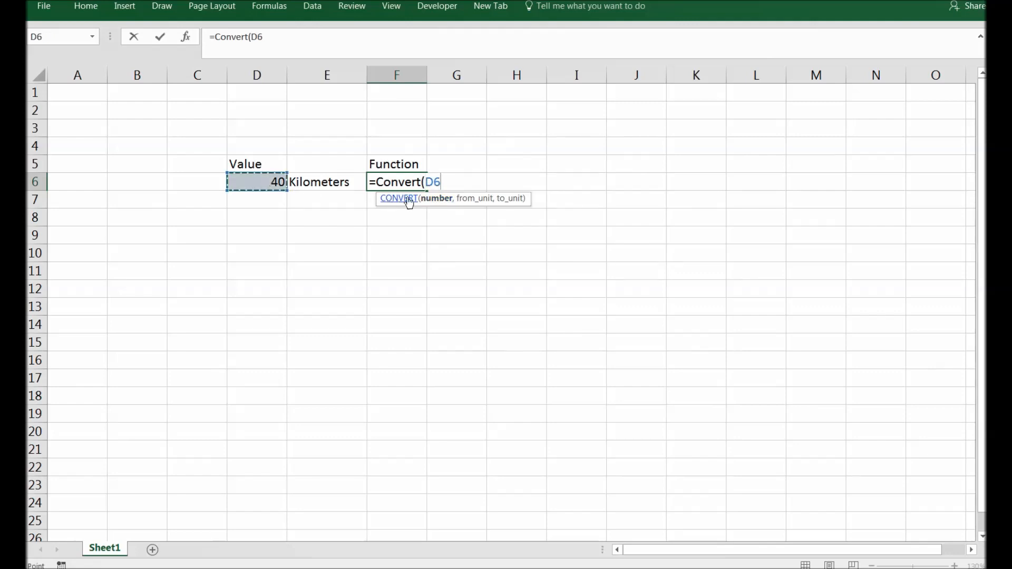
type(",")
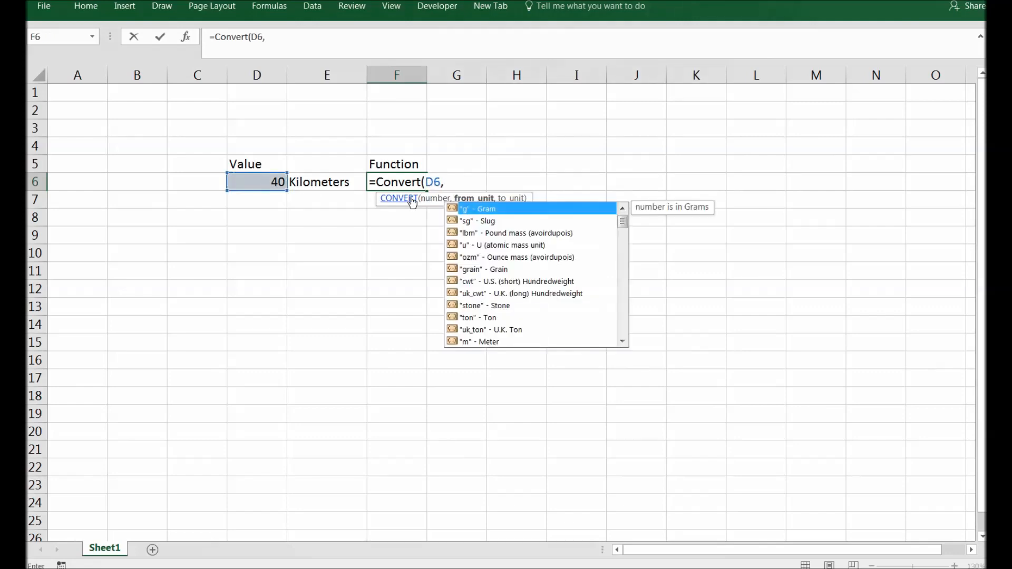
Finish F6 with "km","mi" so it returns 24.85485 miles.
type("\"")
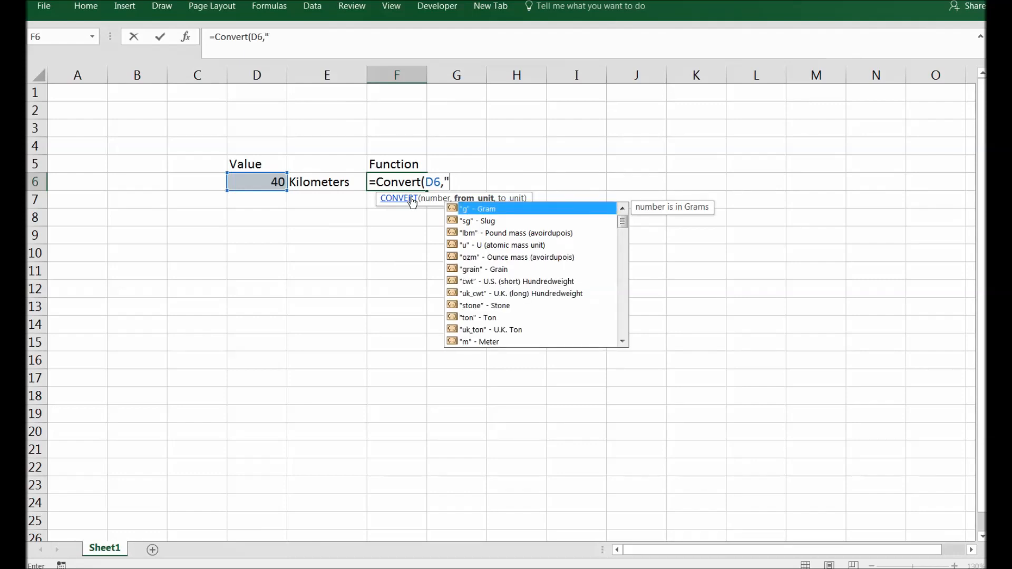
type("km")
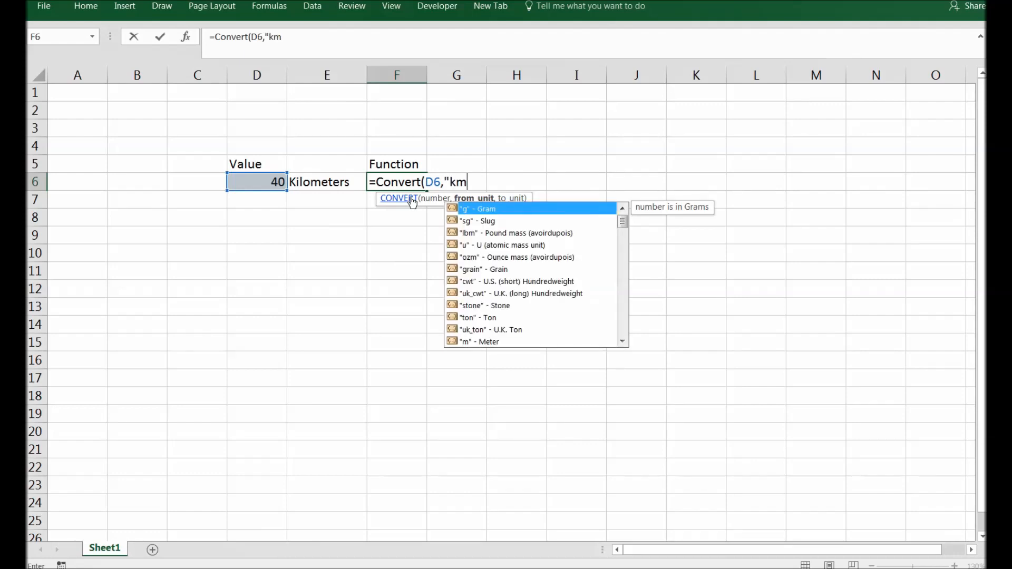
type("'")
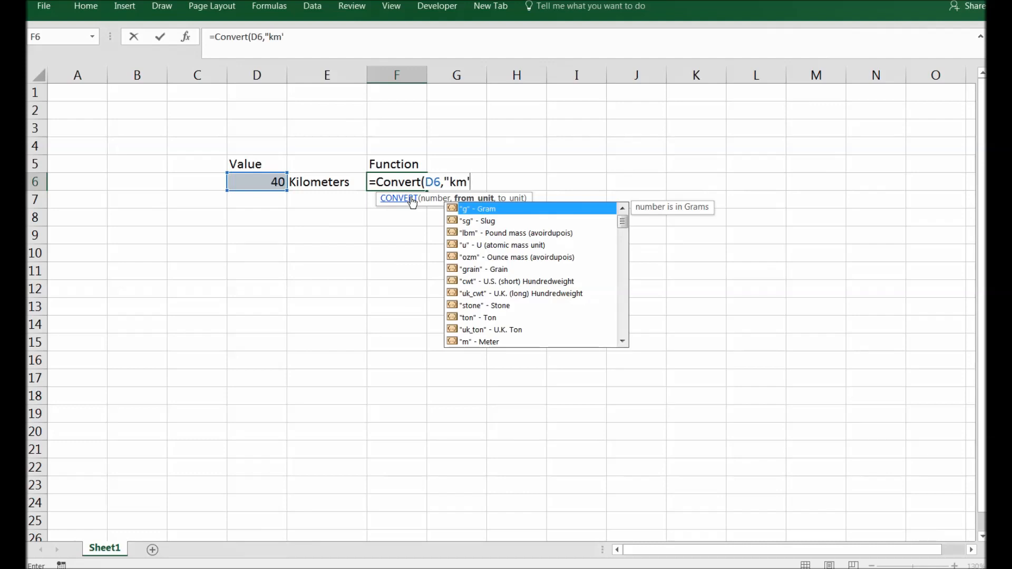
type("\"")
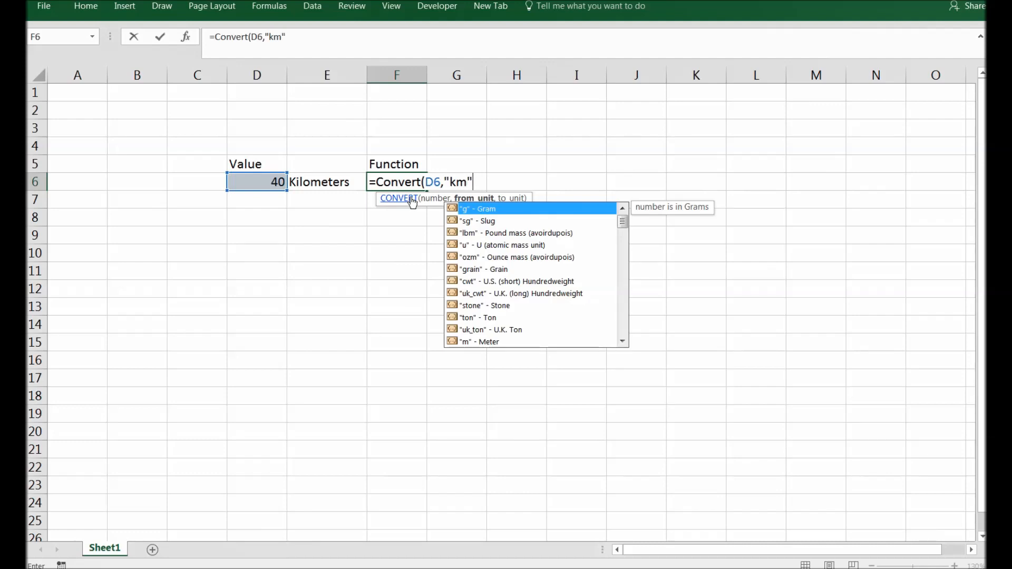
type(",")
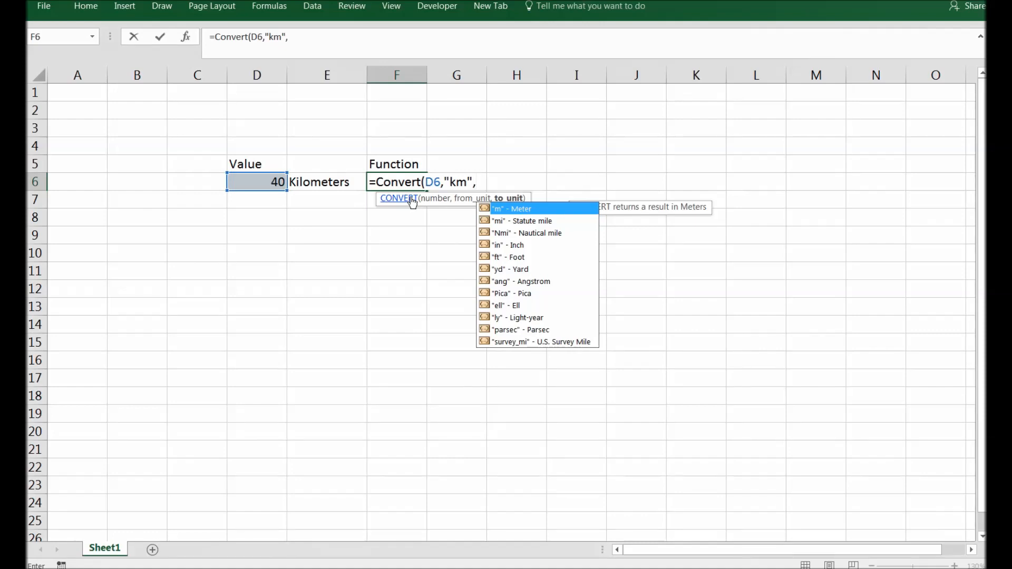
type("\"mi\")")
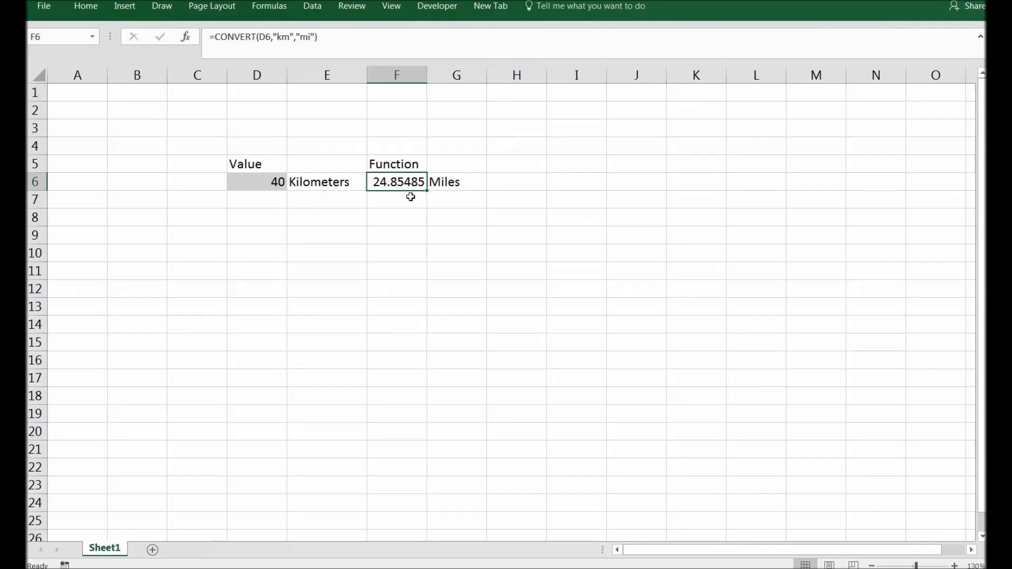
Put 102 in D7 with C in E7 and F in G7, and begin F7 with =.
left_click(256, 199)
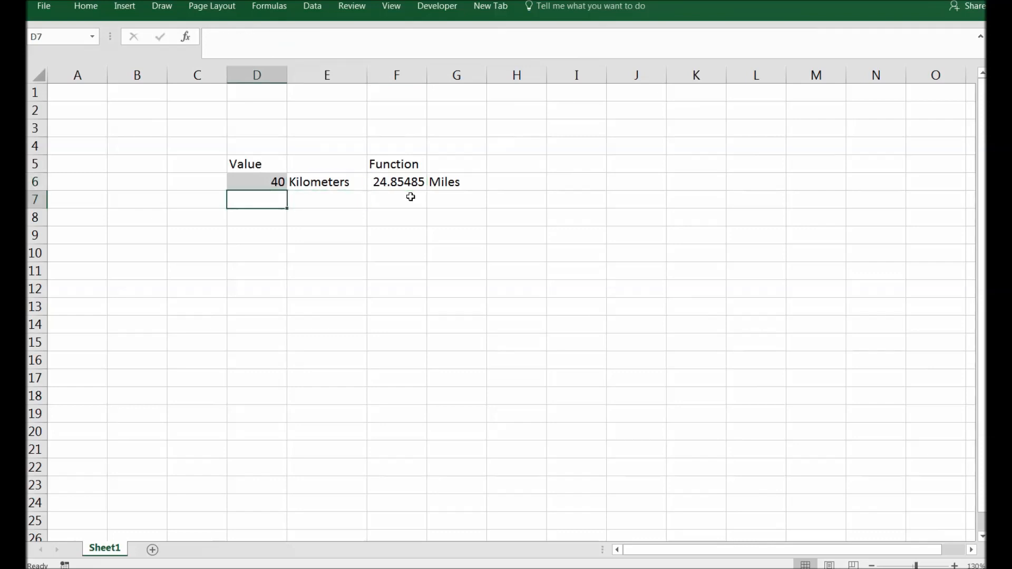
type("102")
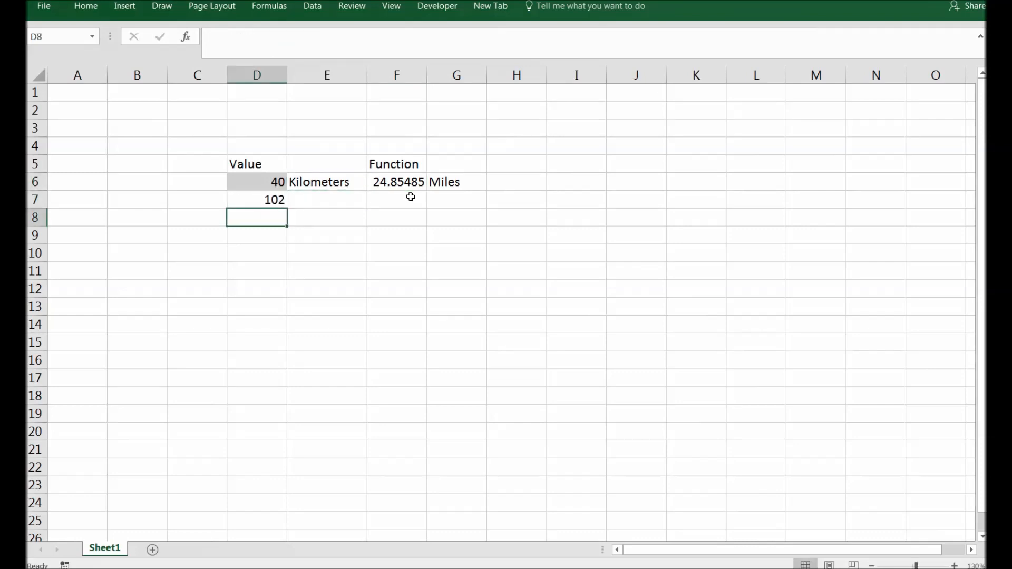
left_click(327, 199)
type("C")
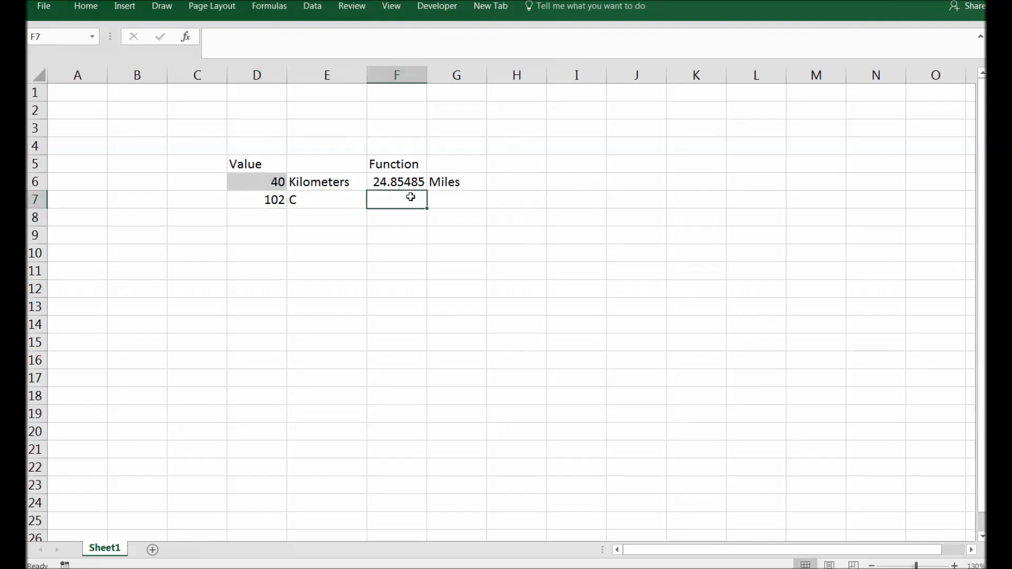
type("F")
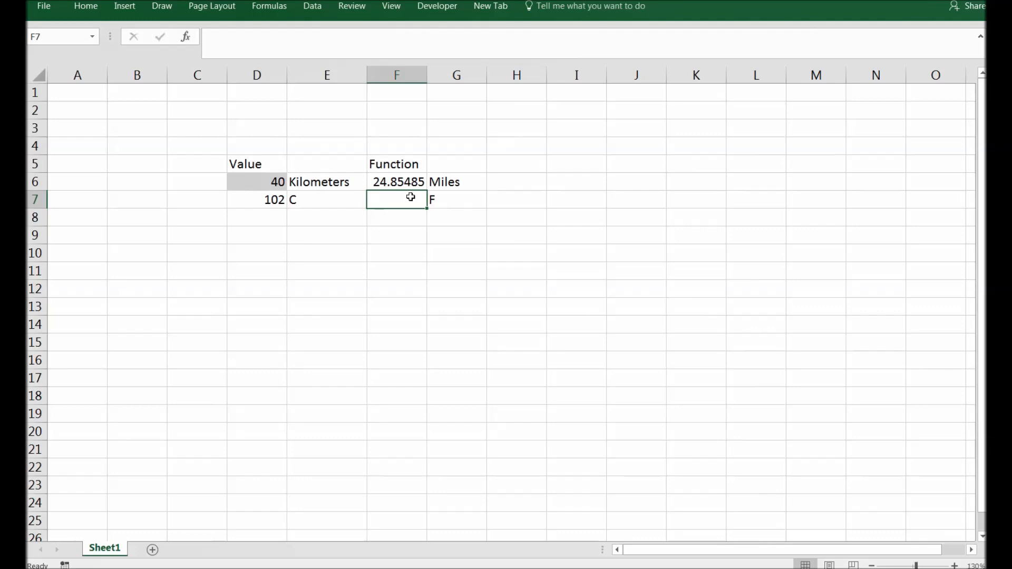
type("=")
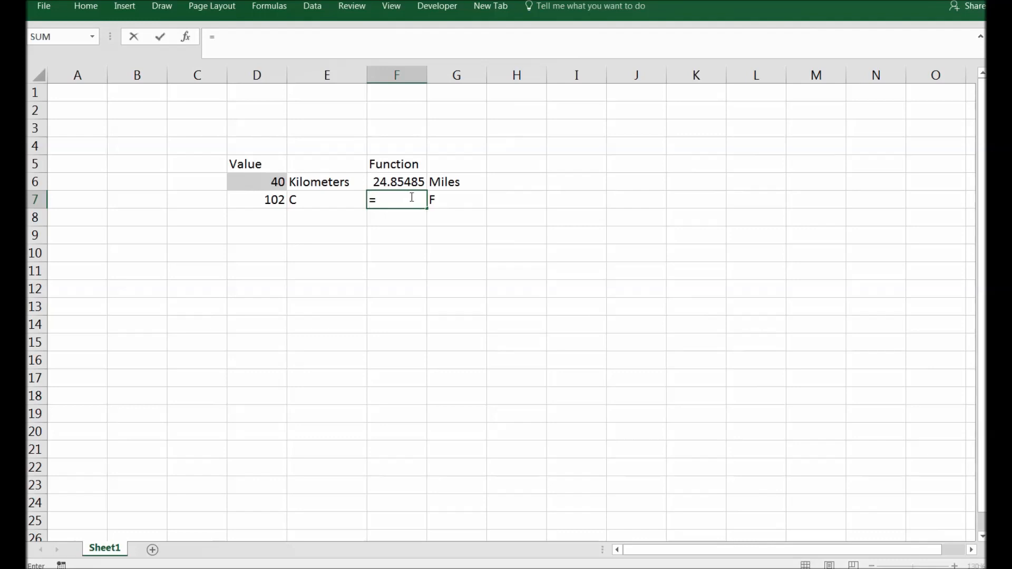
Complete F7 as =CONVERT(D7,"C","F") returning 215.6, then reselect F7.
type("convert(")
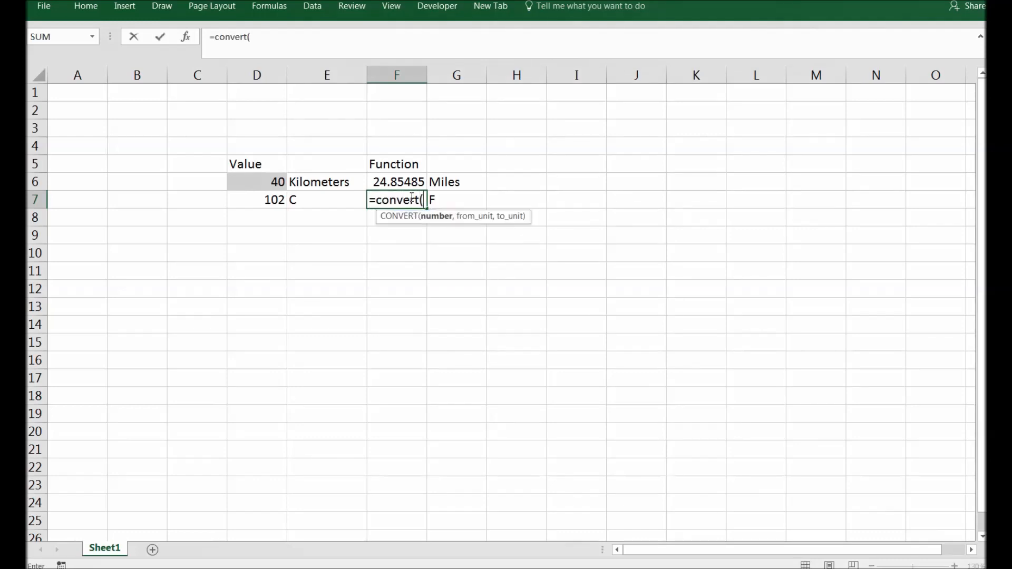
left_click(256, 199)
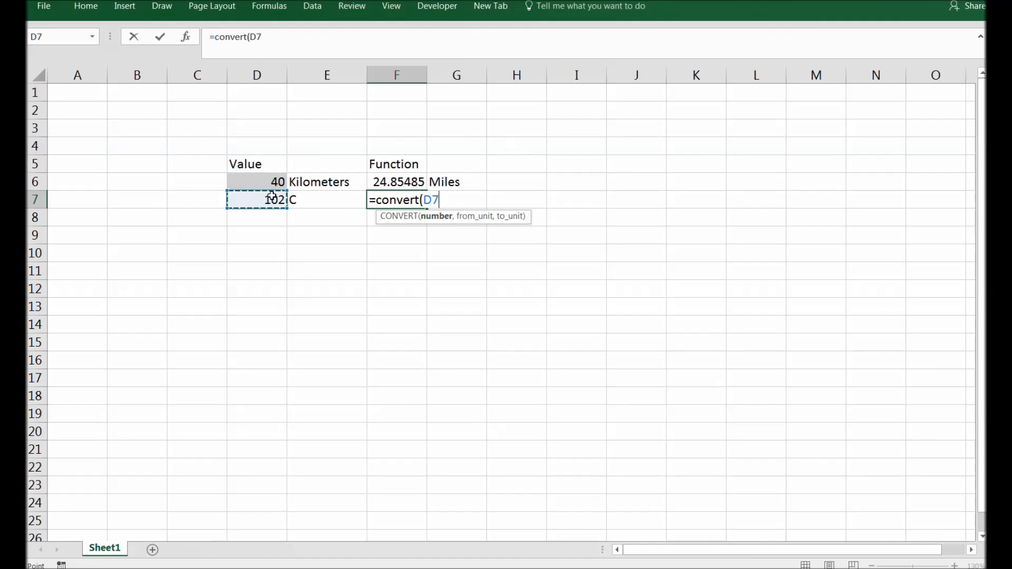
type(",")
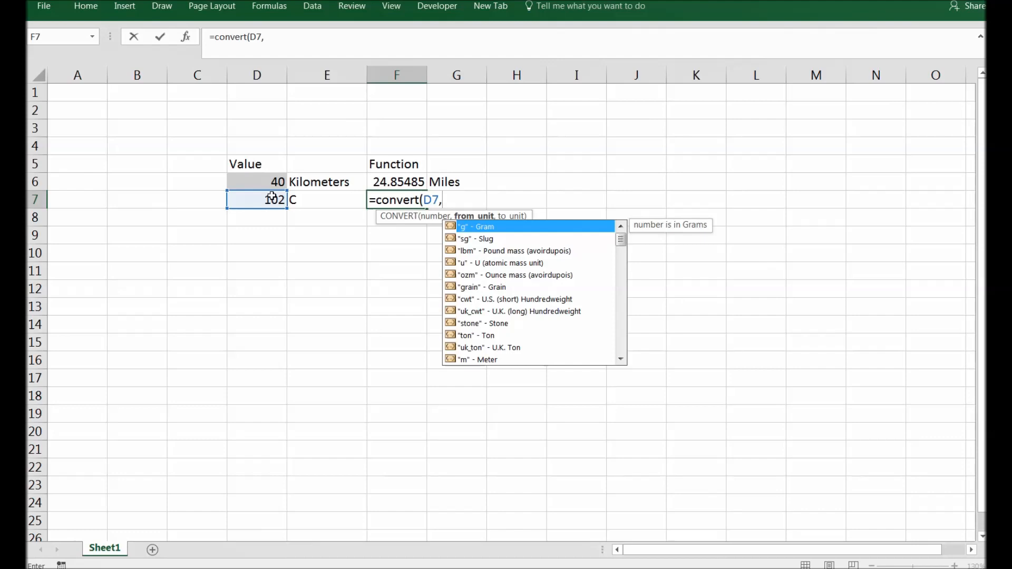
type("\"C")
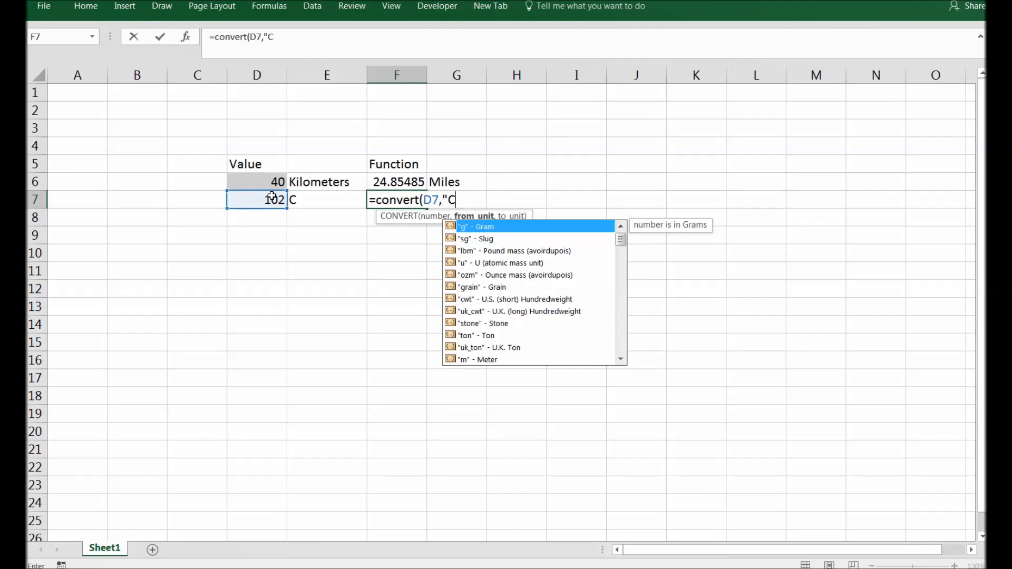
type("\",")
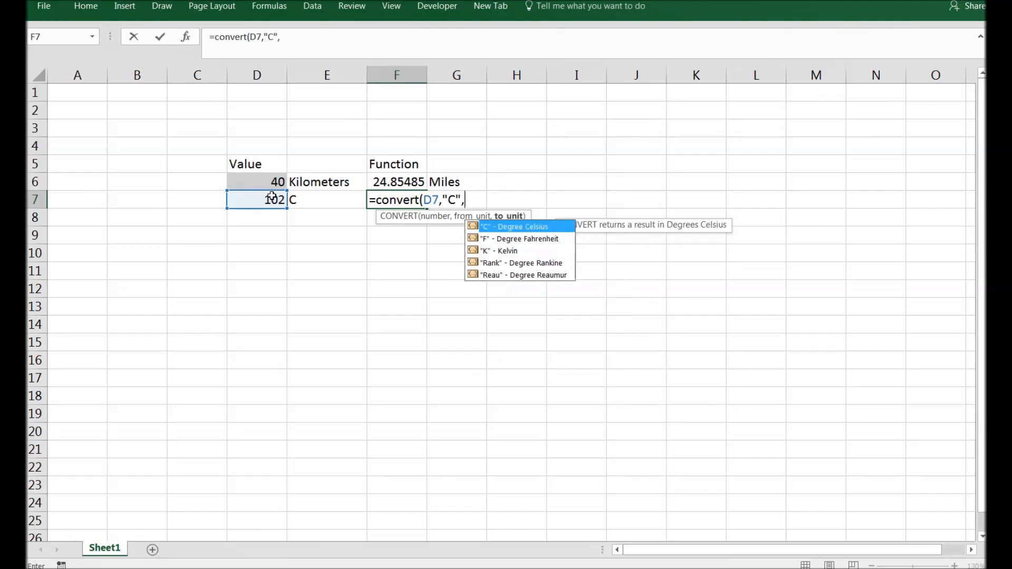
type("\"F")
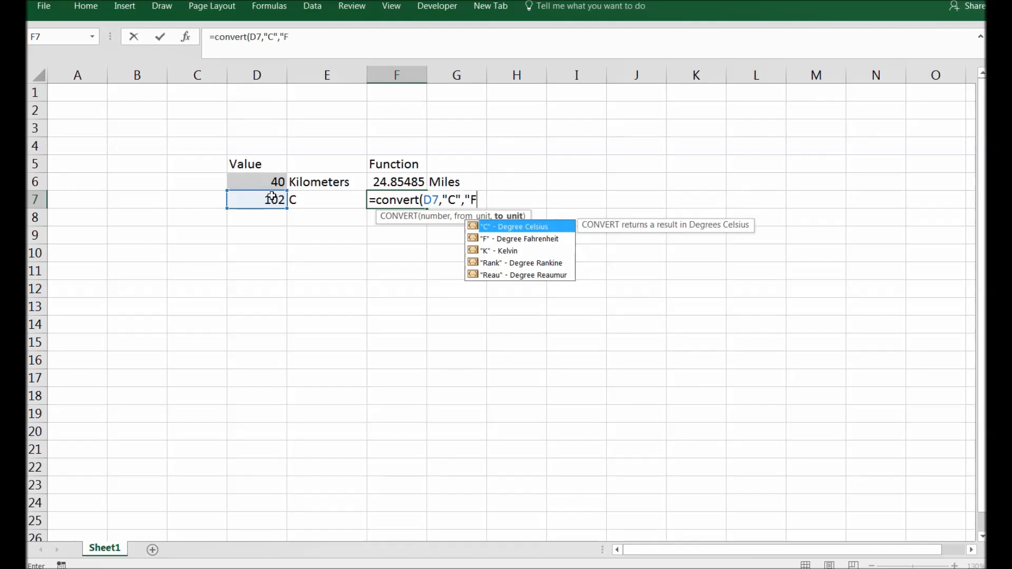
type("\")")
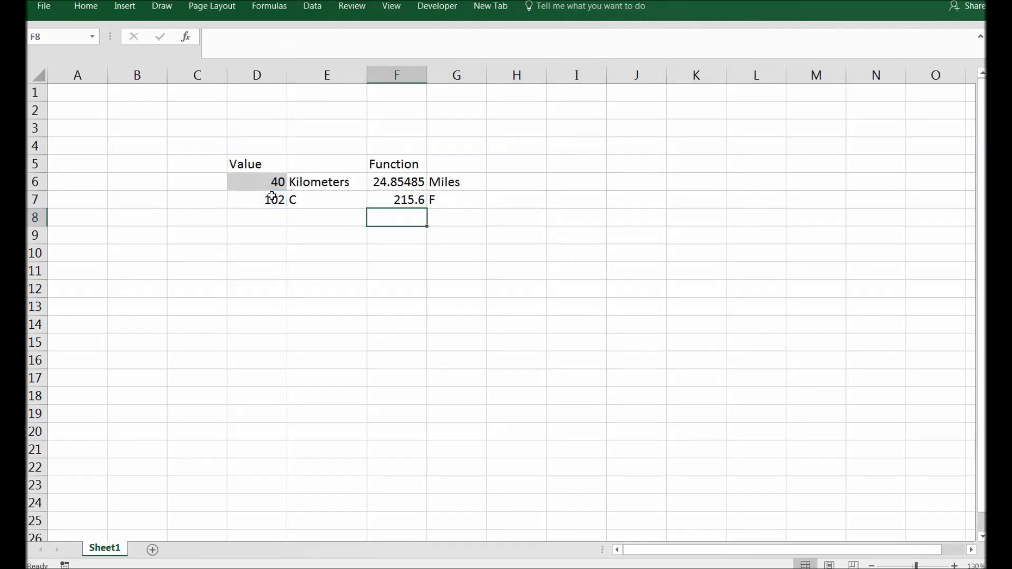
left_click(397, 199)
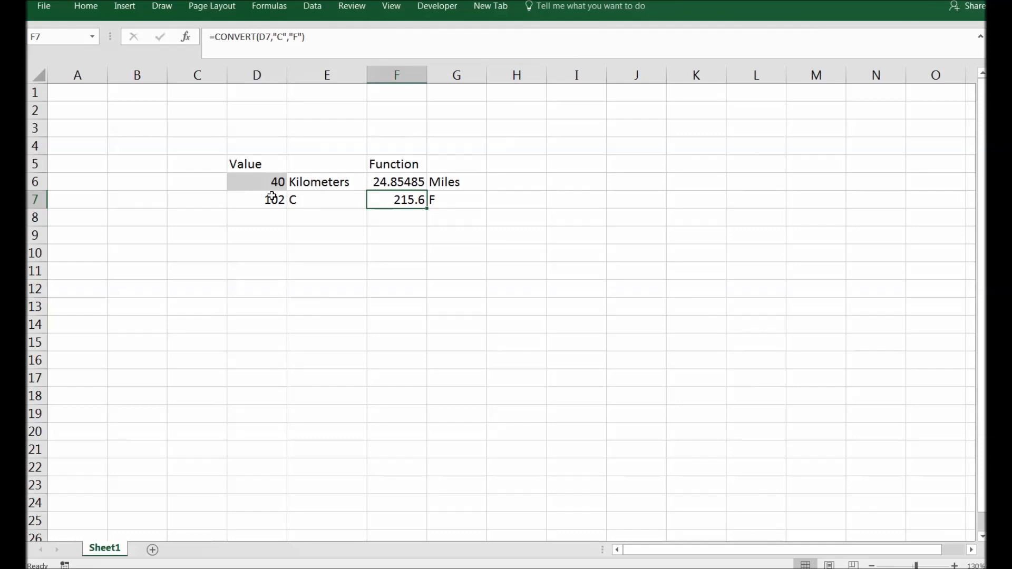
Edit F7's units to lowercase "c" and "f" so it returns #N/A.
double_click(396, 199)
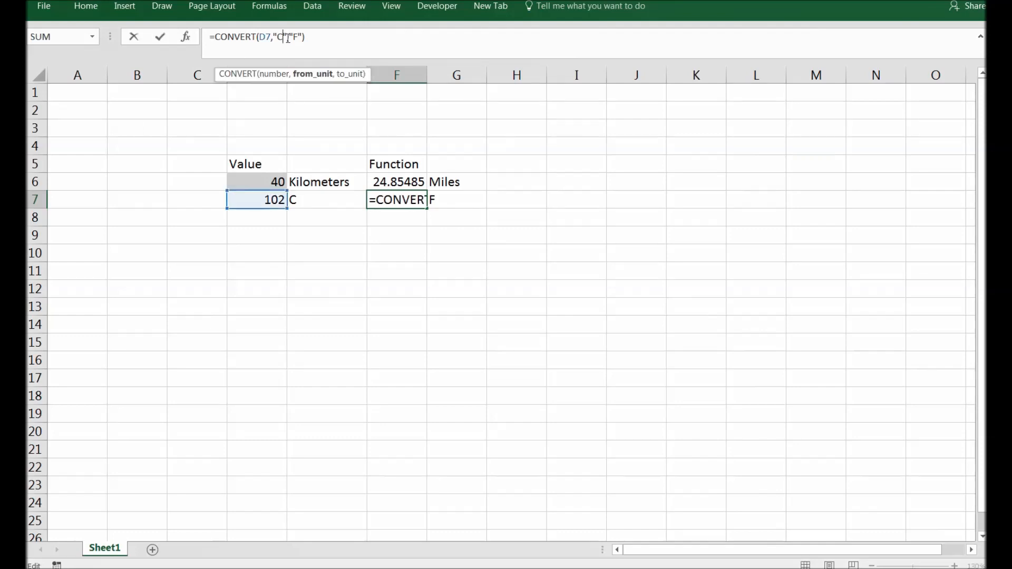
type(",")
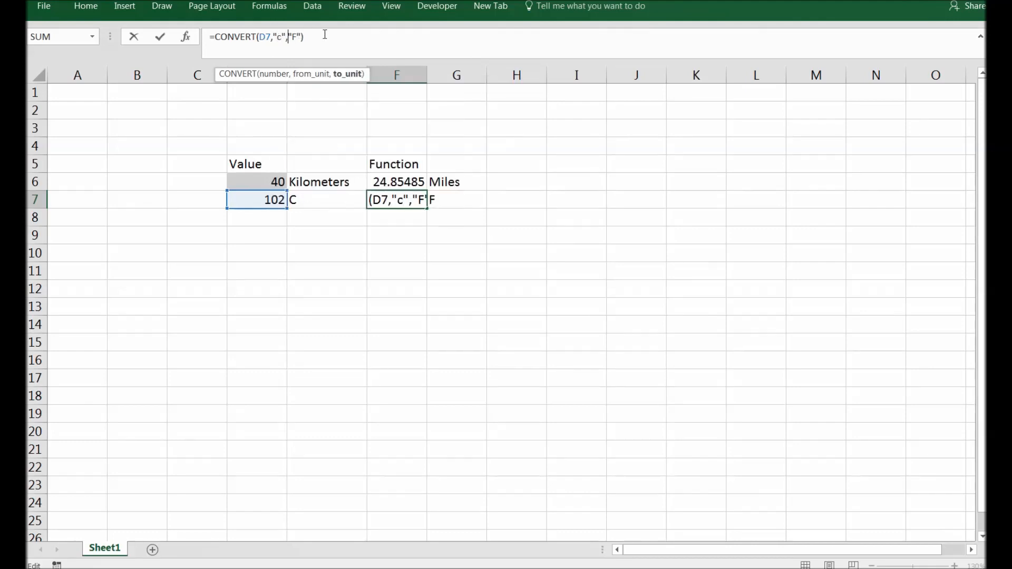
type("f")
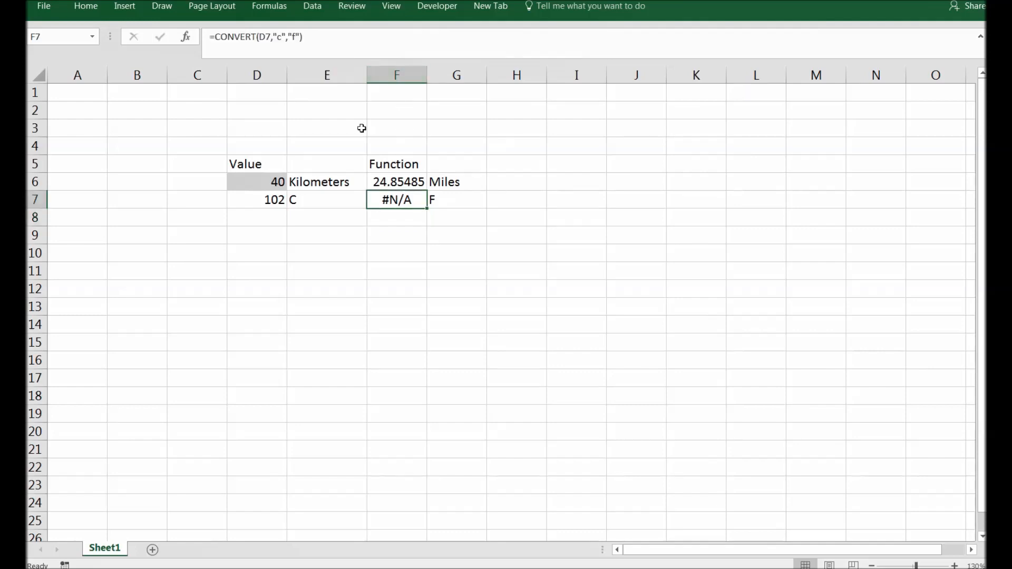
Trim F7 to =CONVERT(D7, and scroll the unit list to Degree Celsius and Thermodynamic calorie.
double_click(396, 199)
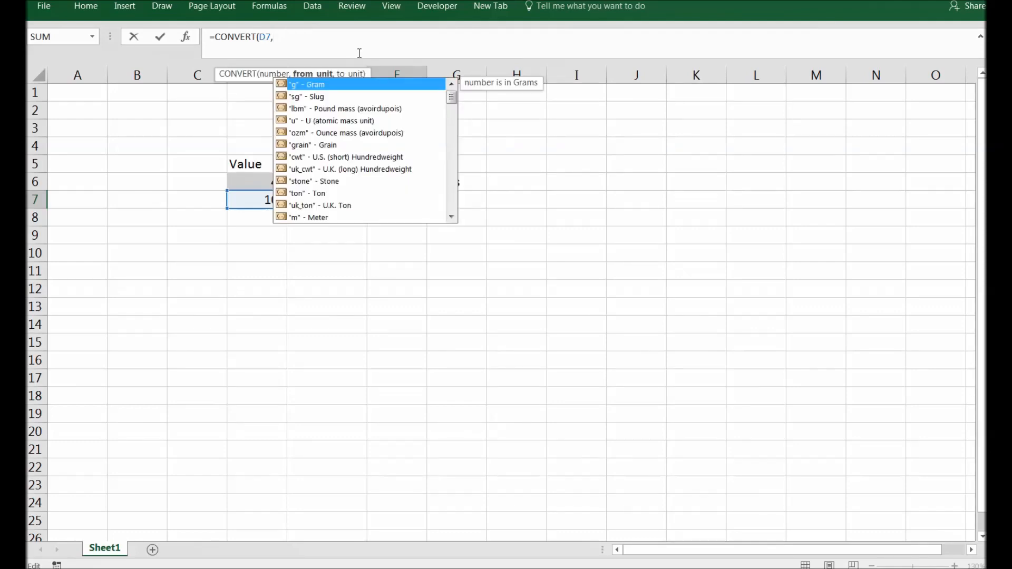
mouse_move(432, 88)
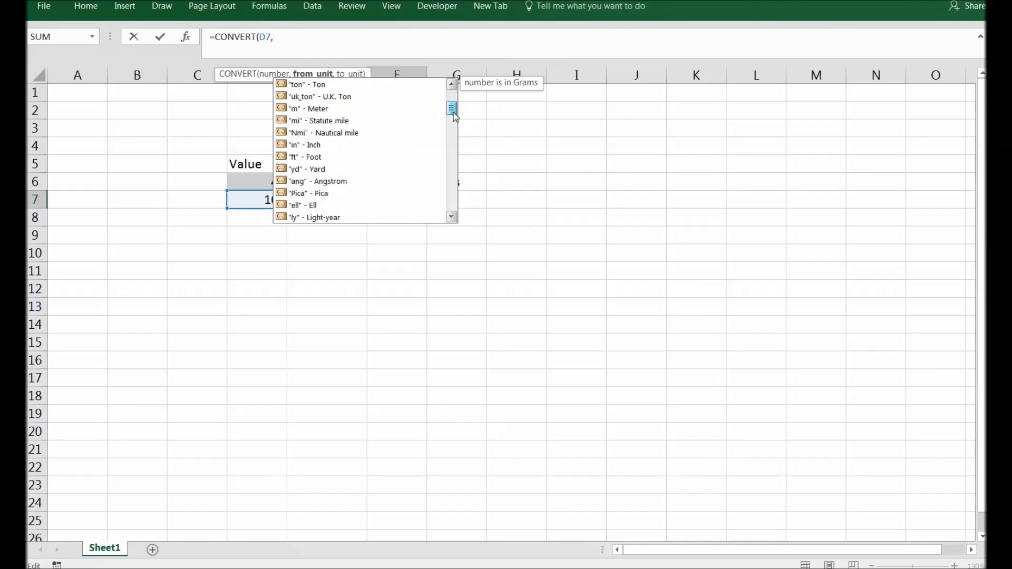
scroll("down", 3)
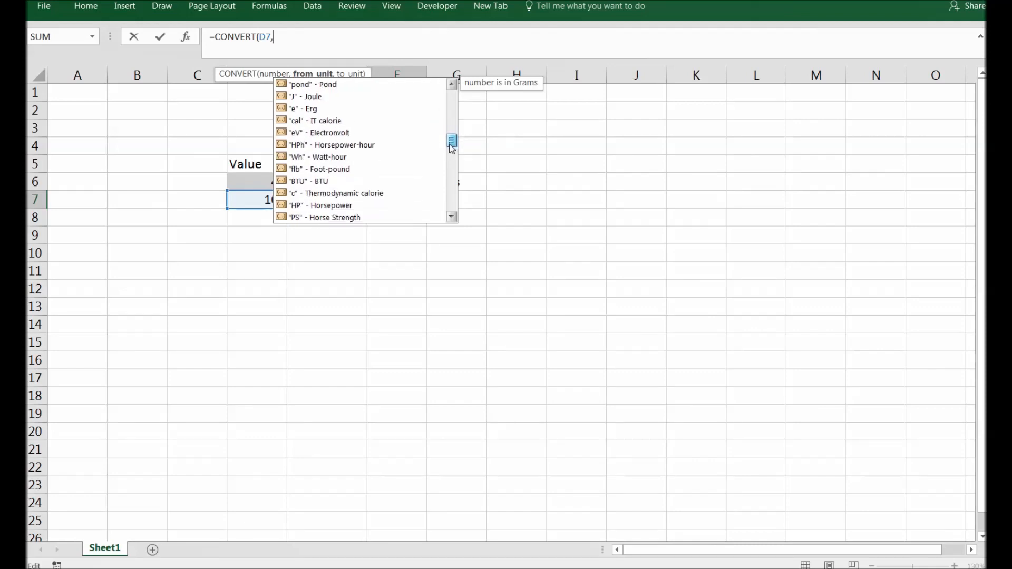
scroll("down", 3)
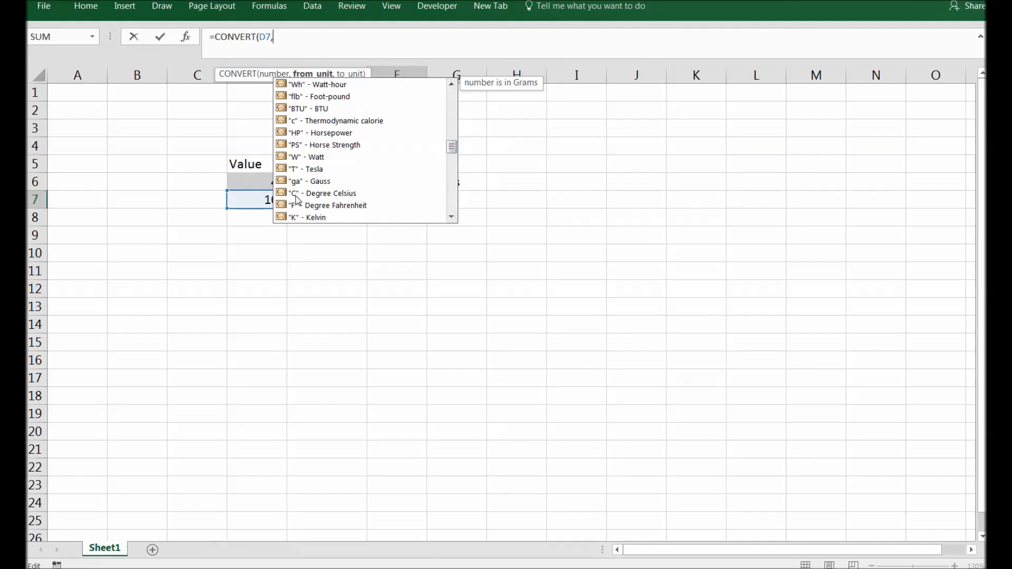
mouse_move(294, 204)
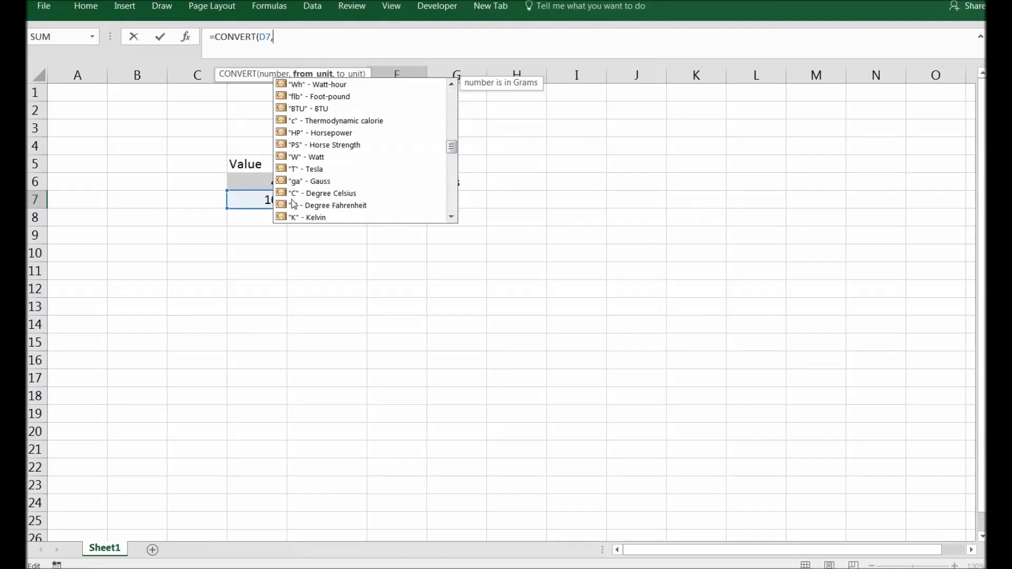